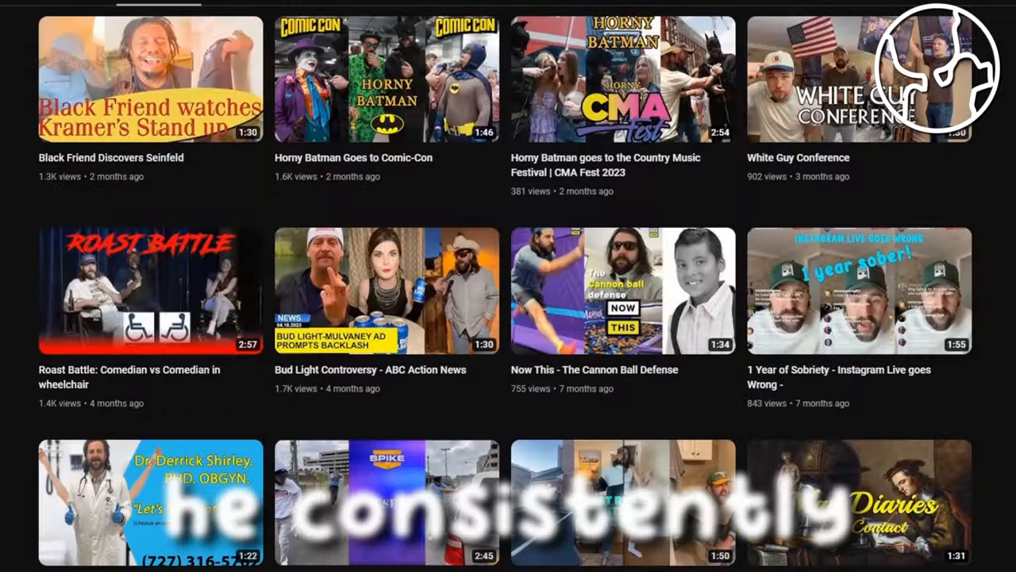
scroll("down", 3)
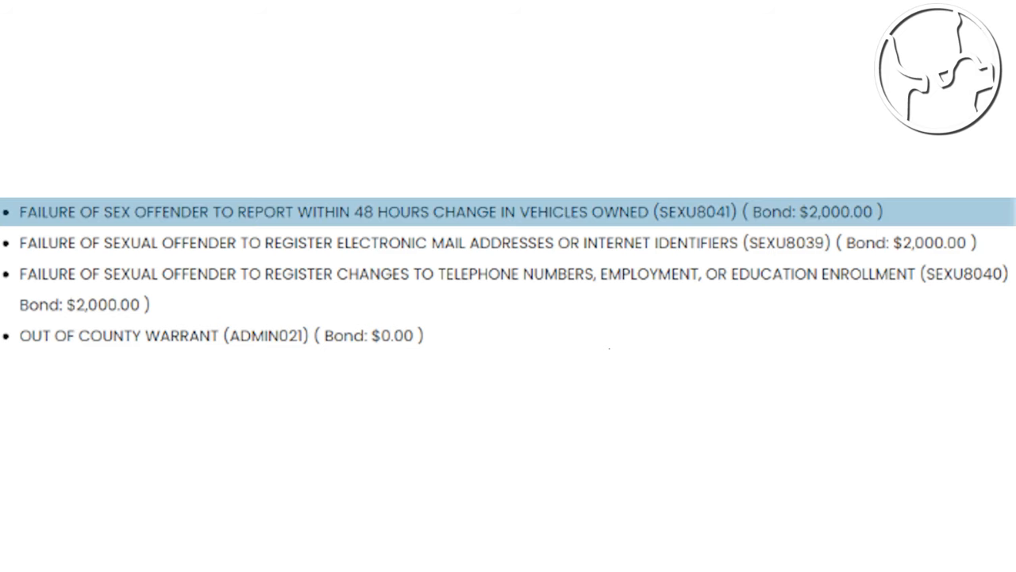
left_click(509, 274)
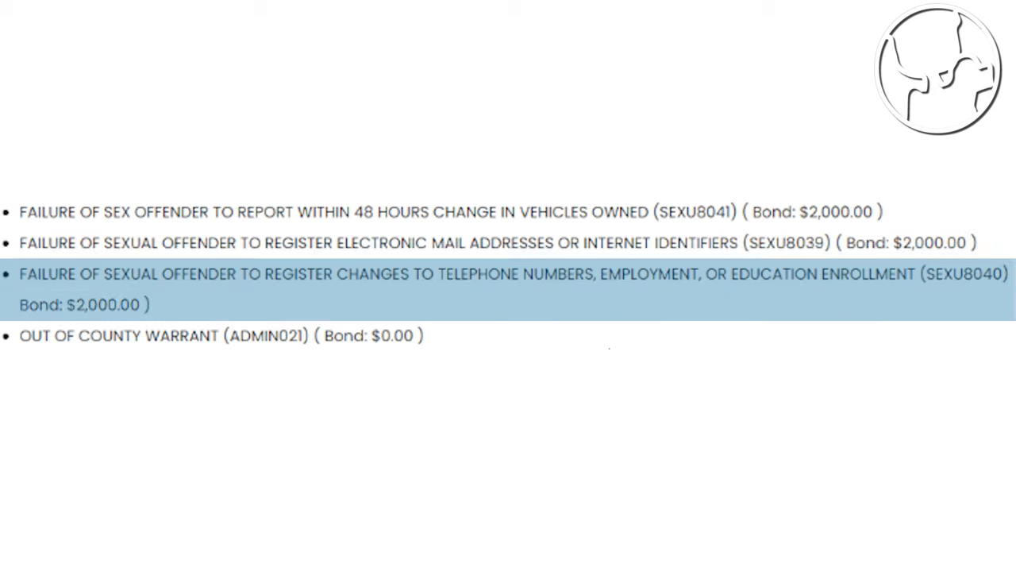